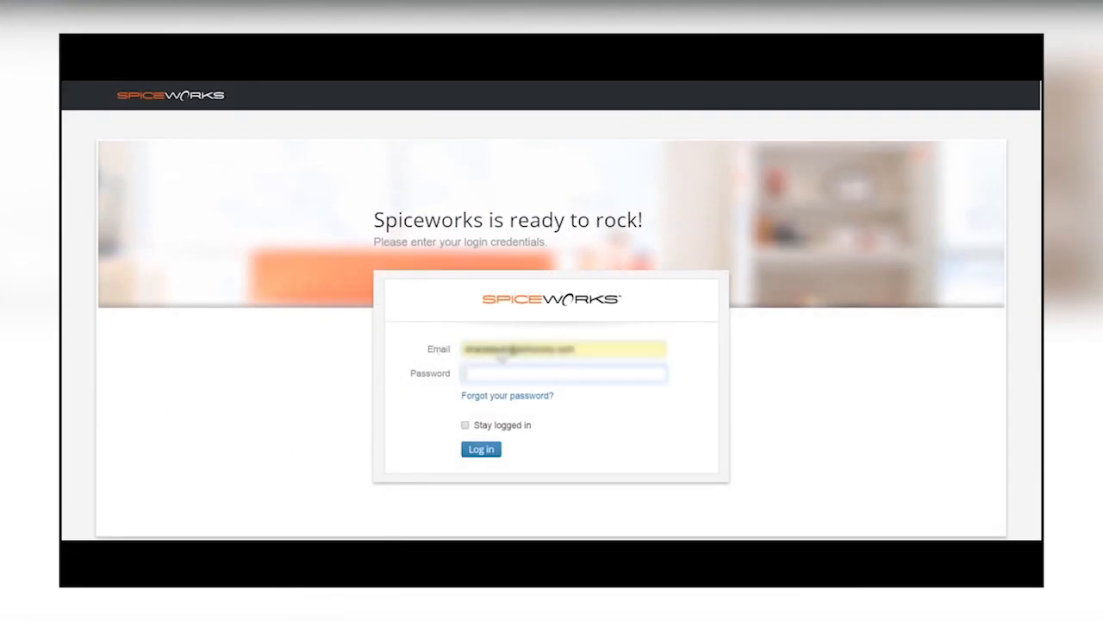
Log in to Spiceworks with the password and reach the 71-device Inventory list
{"action": "type", "text": "password"}
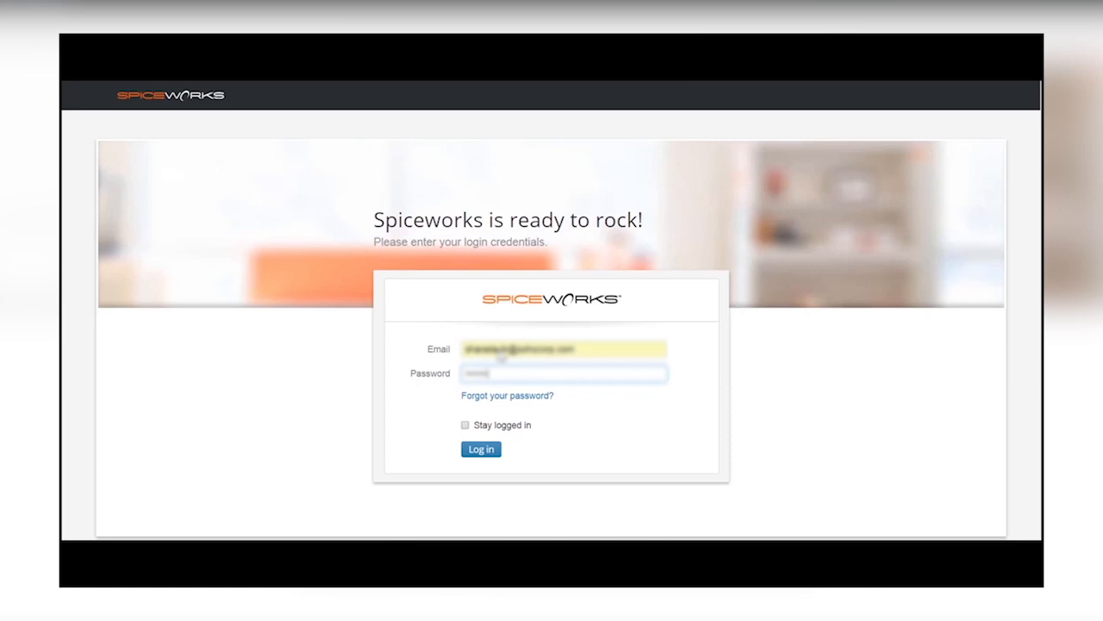
{"action": "left_click", "coordinate": [481, 449]}
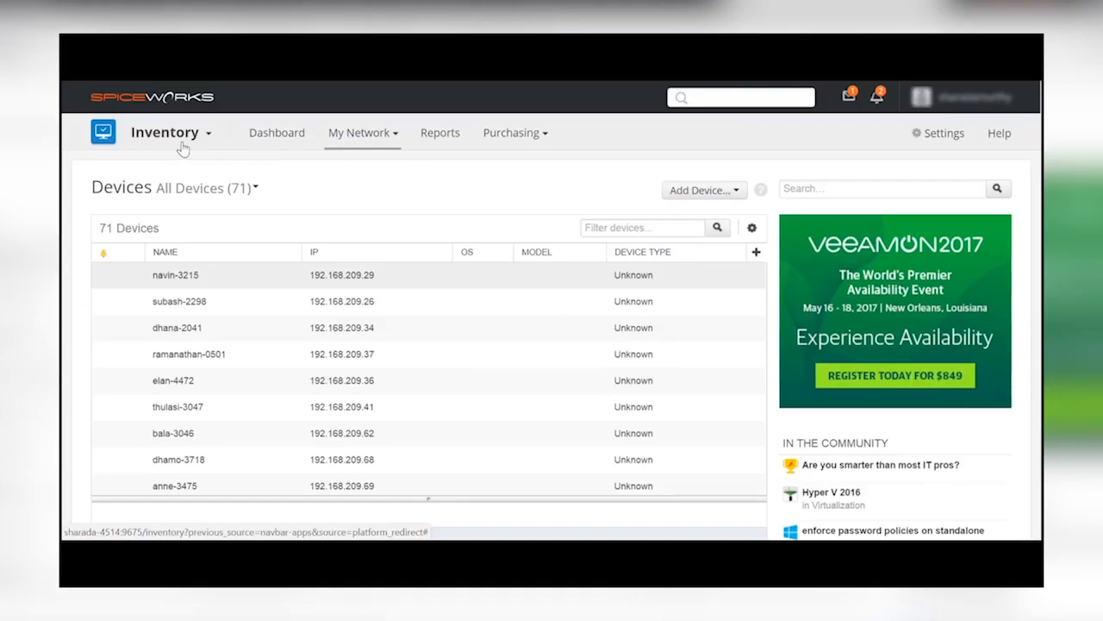
{"action": "mouse_move", "coordinate": [939, 137]}
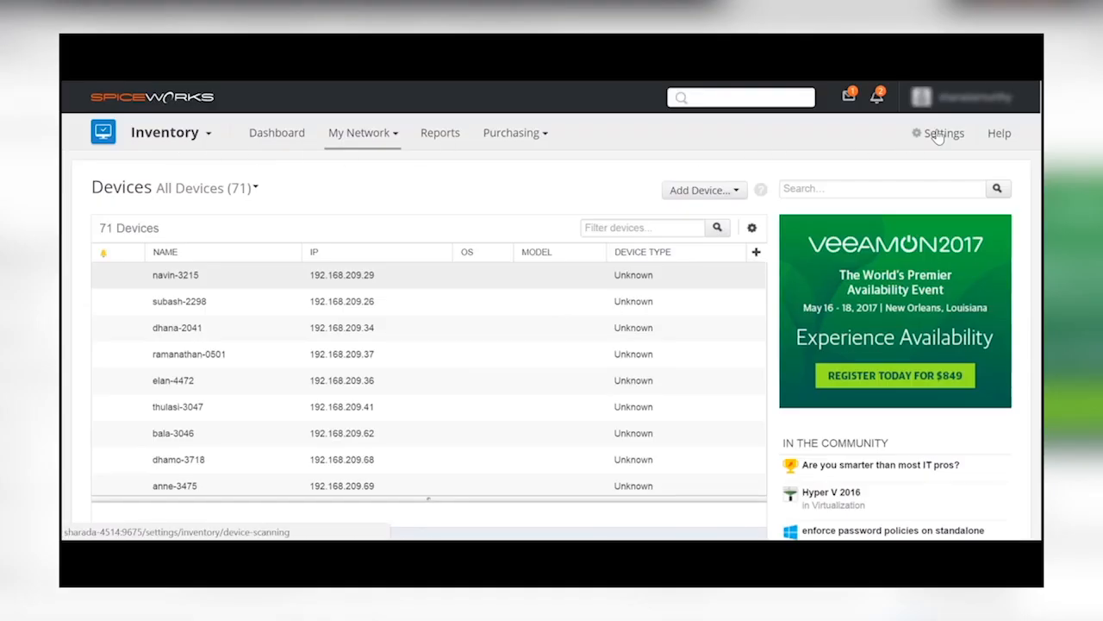
Go to Settings and open the ManageEngine page showing the ADSelfService Plus connection form
{"action": "left_click", "coordinate": [943, 133]}
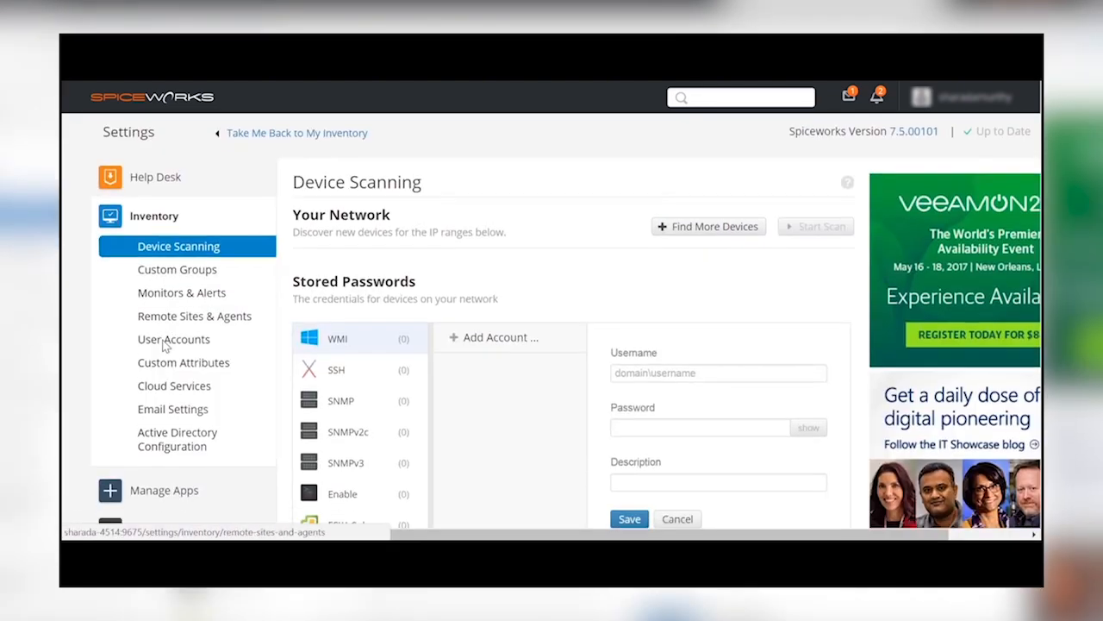
{"action": "scroll", "scroll_direction": "down", "scroll_amount": 3}
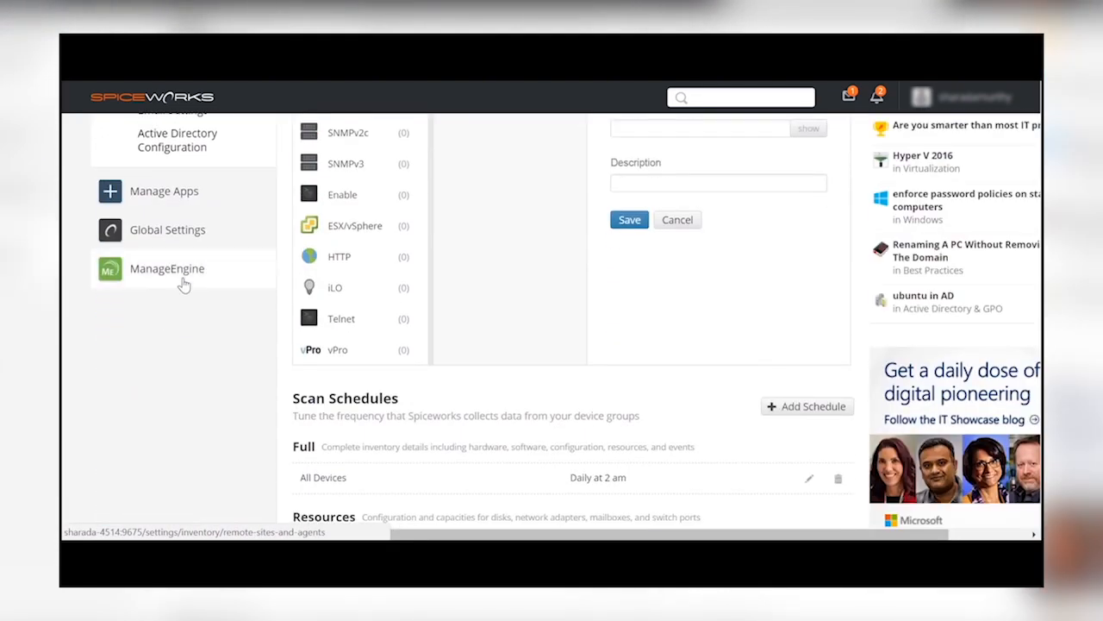
{"action": "left_click", "coordinate": [167, 268]}
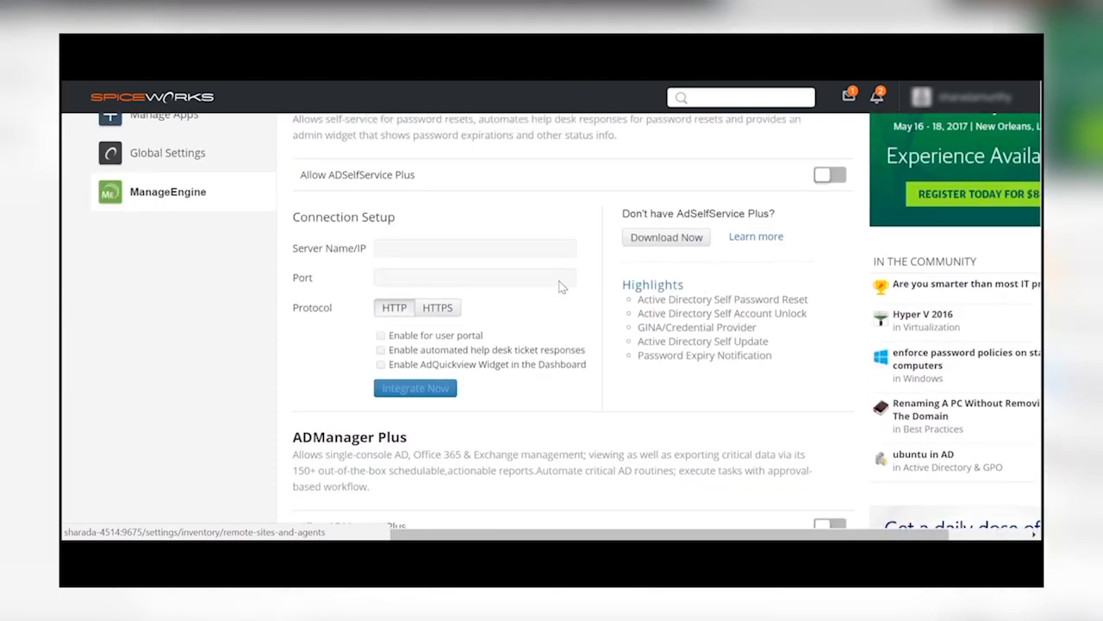
{"action": "scroll", "scroll_direction": "up", "scroll_amount": 3}
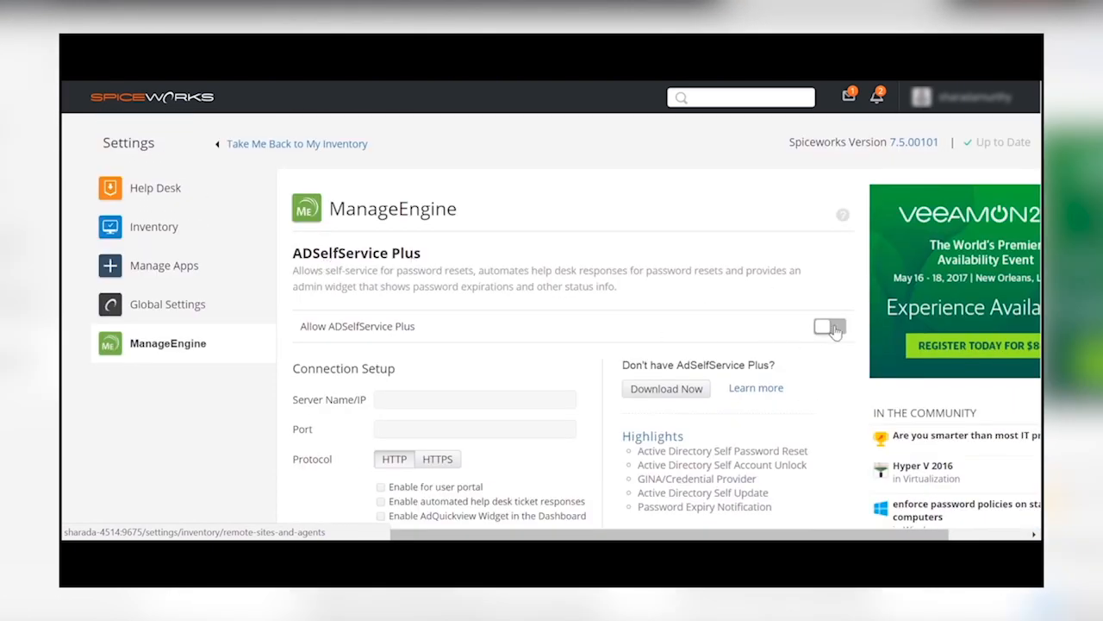
Enable ADSelfService Plus at adssp-workshop:8888 for the user portal and integrate
{"action": "left_click", "coordinate": [829, 327]}
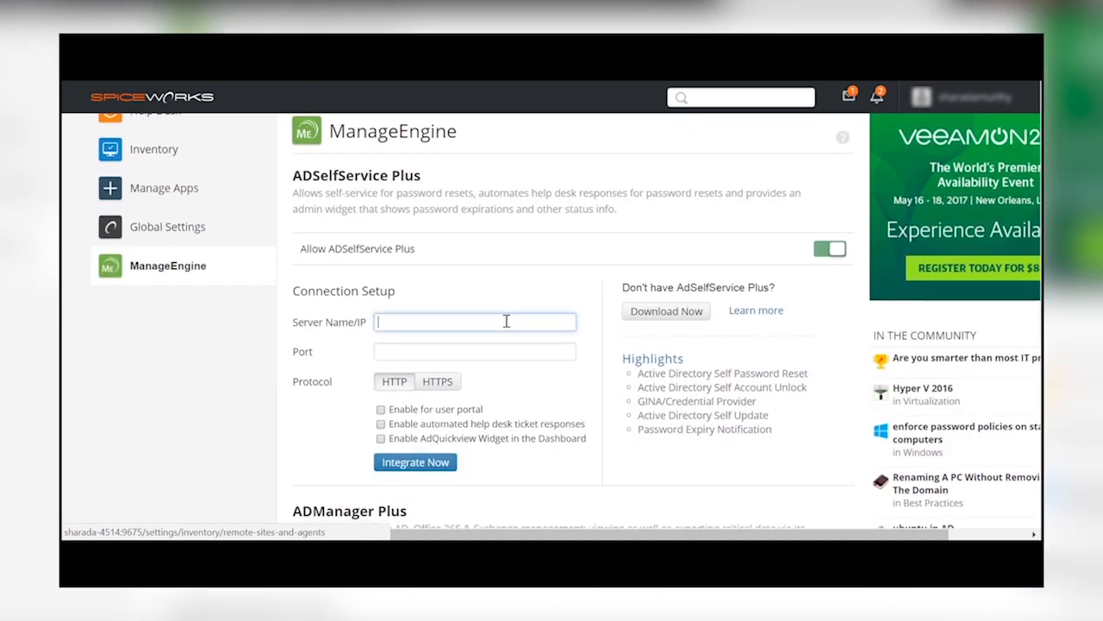
{"action": "type", "text": "adssp-workshop"}
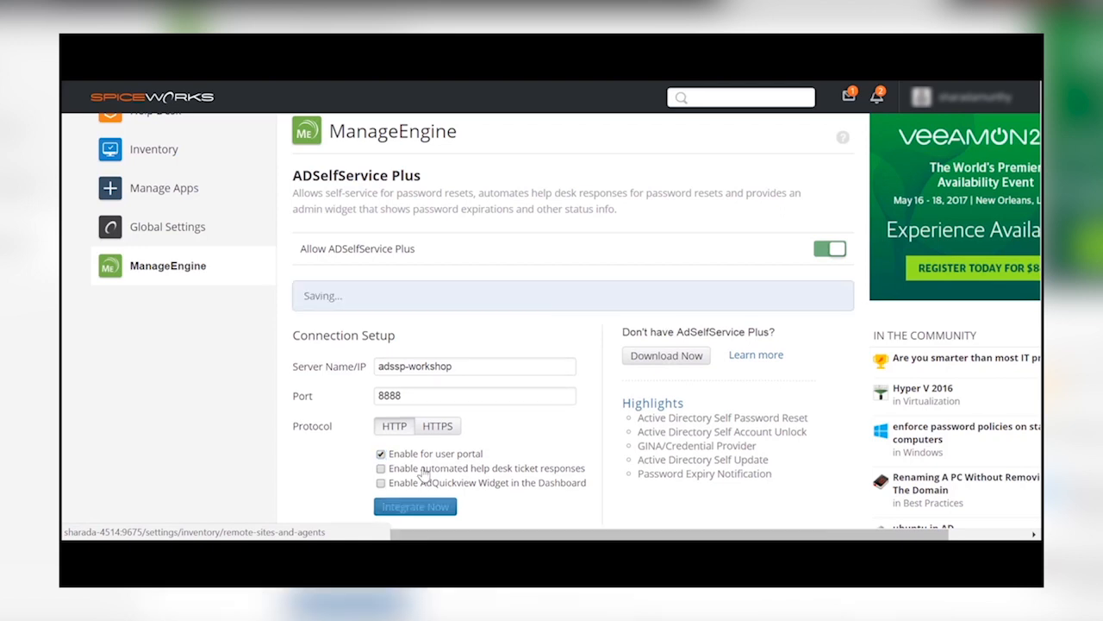
{"action": "left_click", "coordinate": [165, 132]}
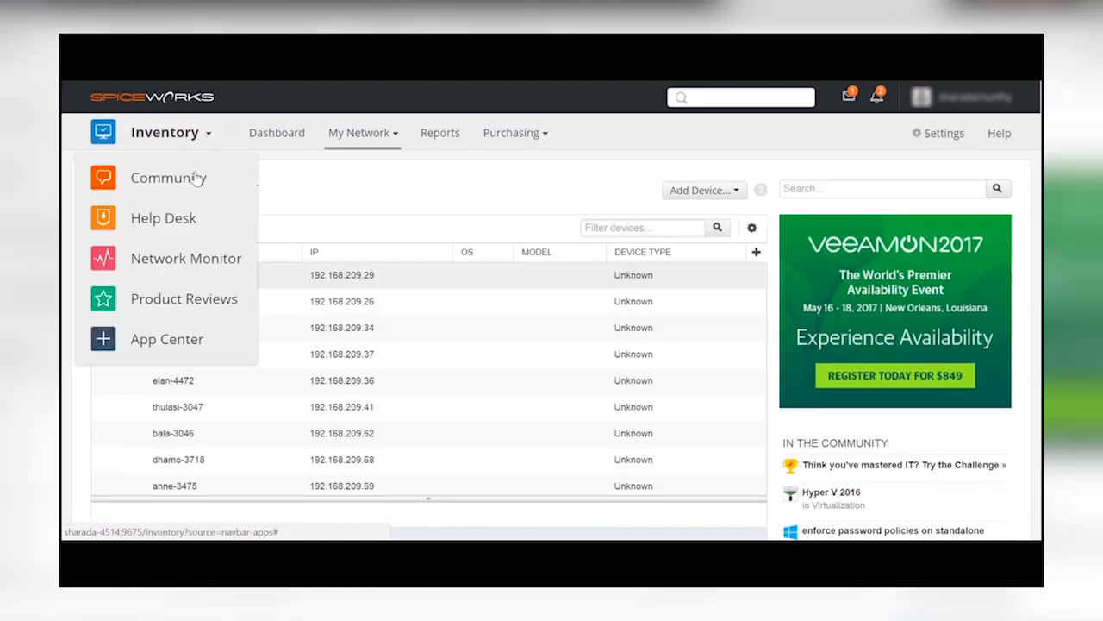
Switch to Help Desk and open Your Company Portal in Portal Designer mode
{"action": "left_click", "coordinate": [163, 218]}
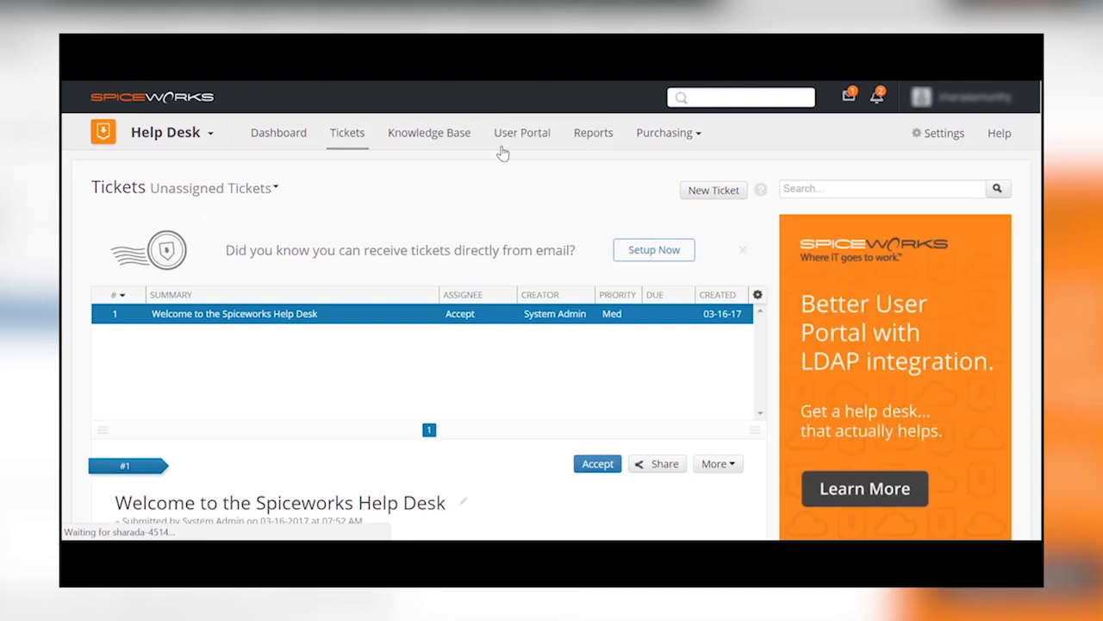
{"action": "left_click", "coordinate": [521, 132]}
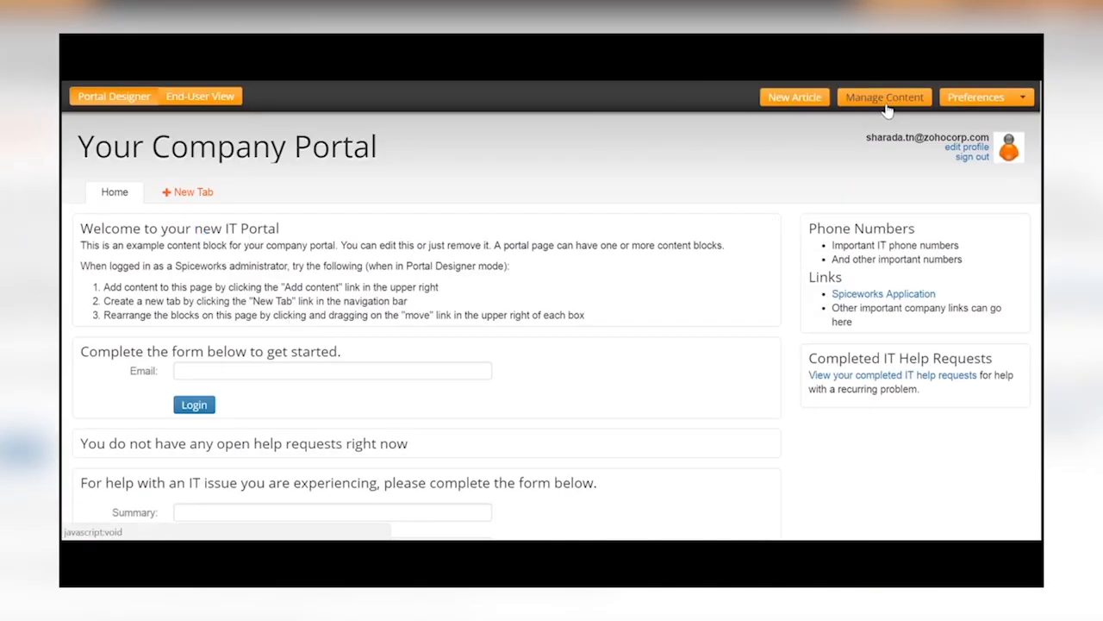
Add the Password Self-Service by ManageEngine block via Manage Content, then open its configuration
{"action": "left_click", "coordinate": [884, 96]}
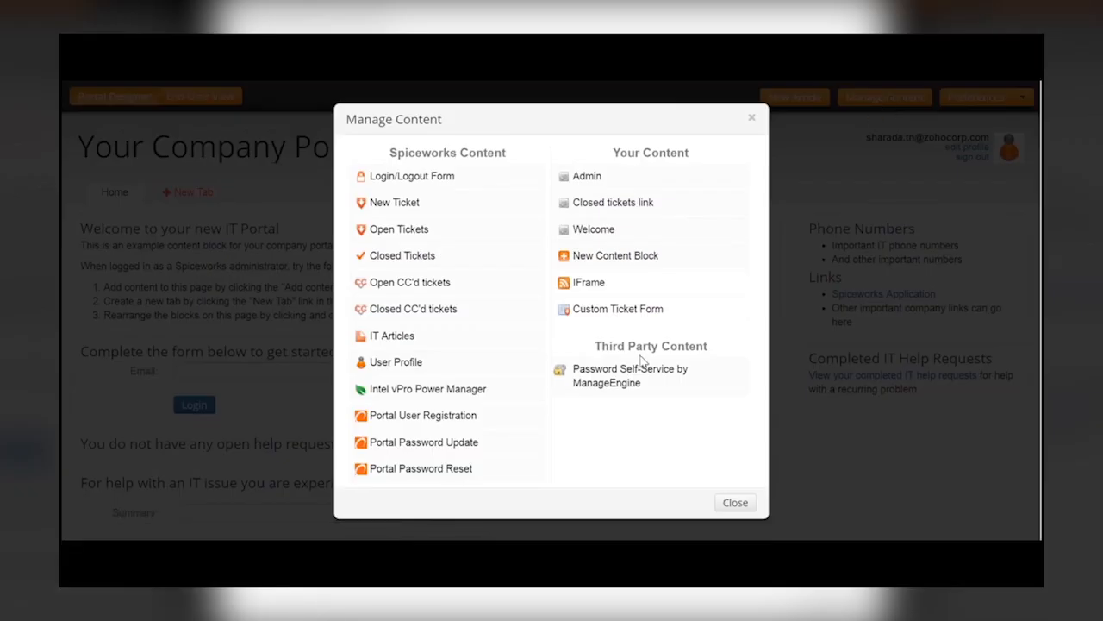
{"action": "left_click", "coordinate": [630, 375]}
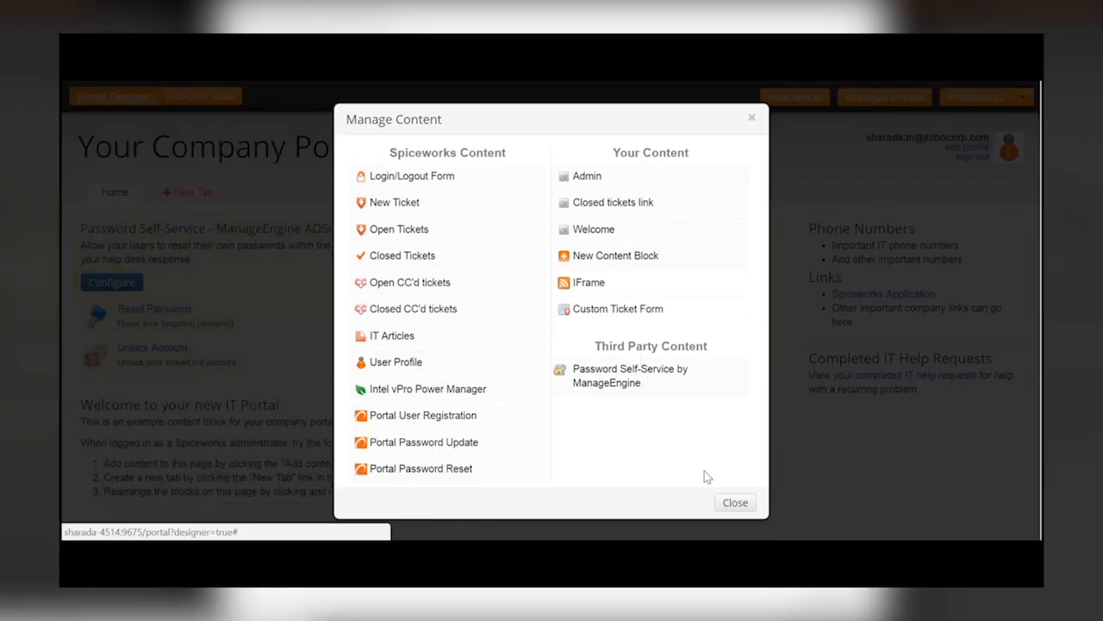
{"action": "left_click", "coordinate": [734, 502]}
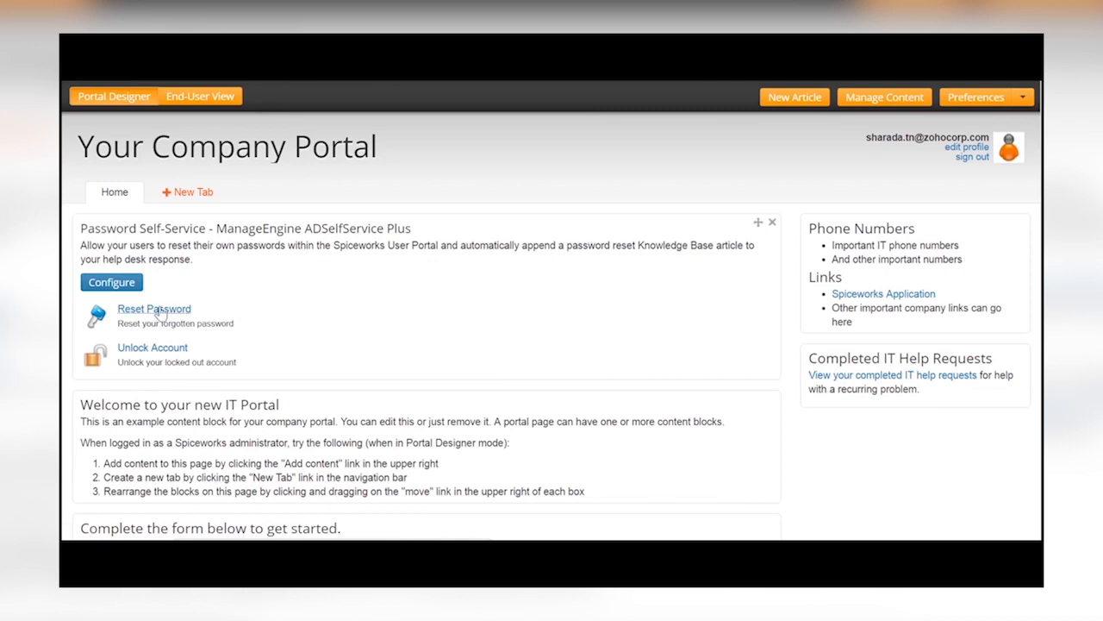
{"action": "left_click", "coordinate": [111, 282]}
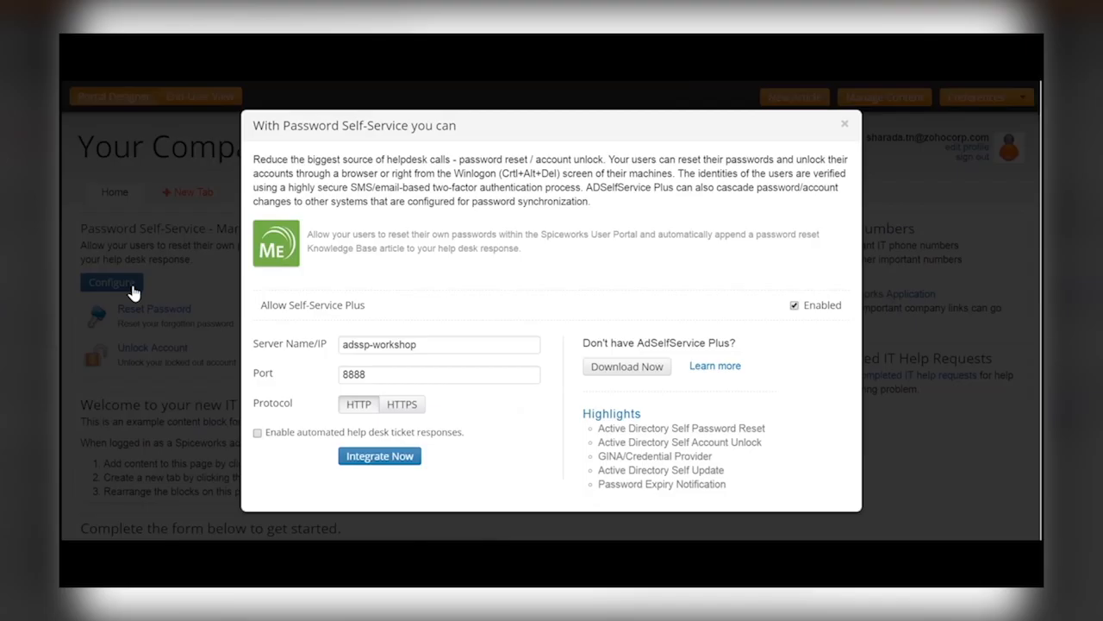
{"action": "mouse_move", "coordinate": [468, 438]}
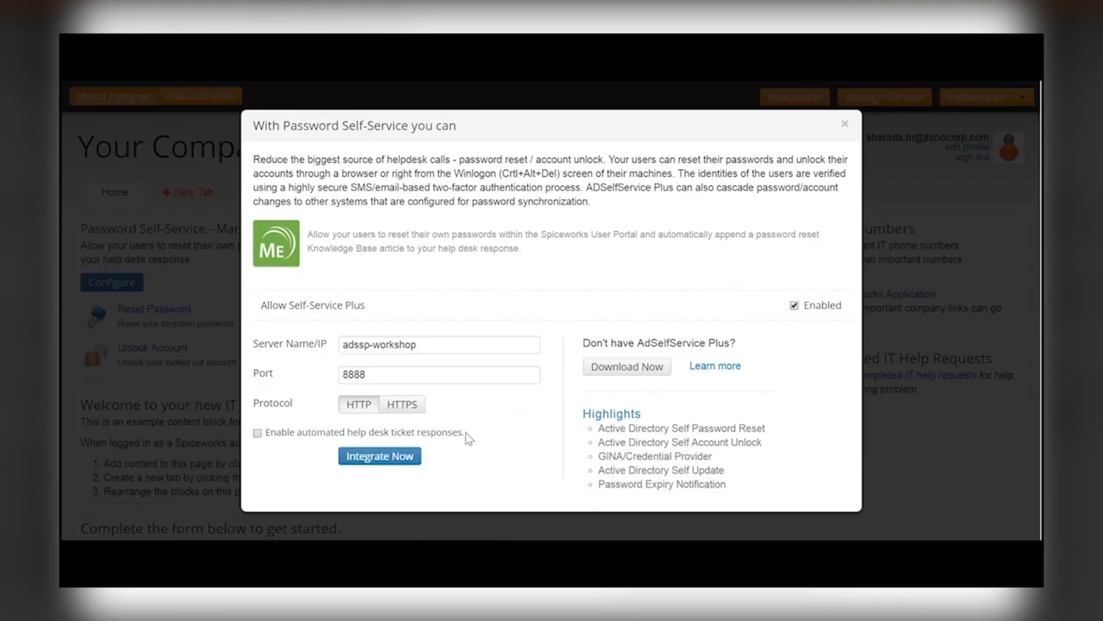
Save and close the block's adssp-workshop connection settings, then sign out to the login page
{"action": "left_click", "coordinate": [379, 455]}
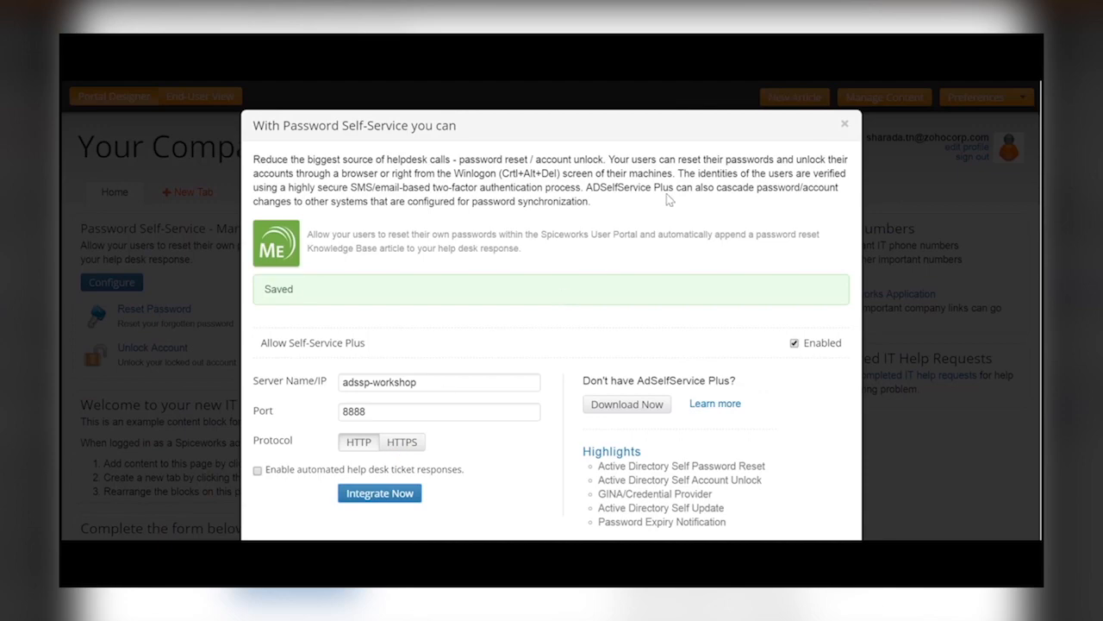
{"action": "left_click", "coordinate": [379, 492]}
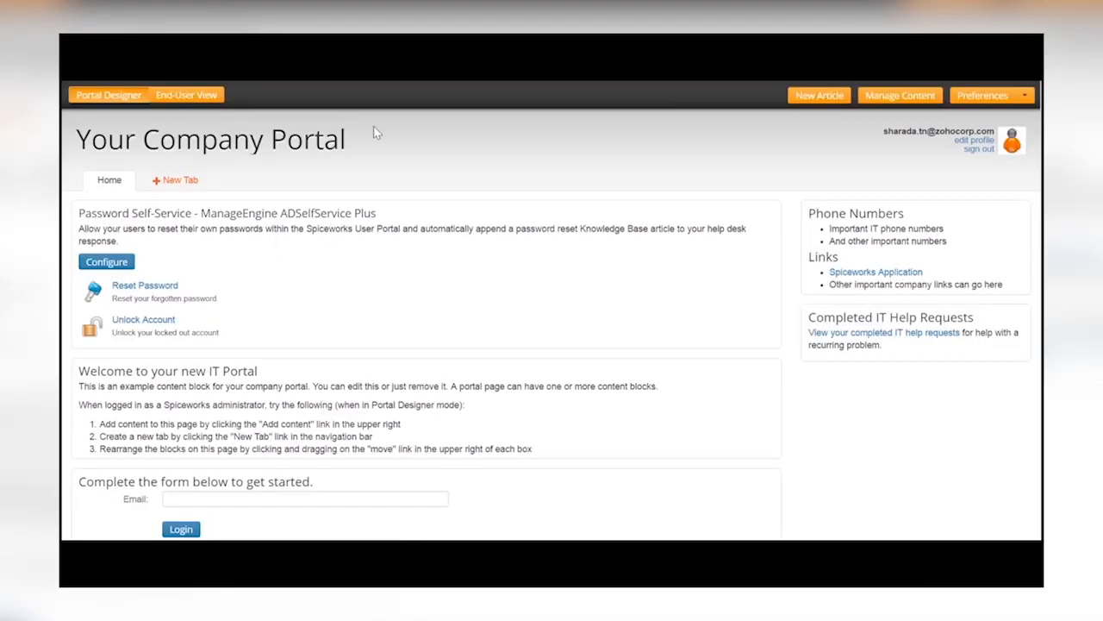
{"action": "left_click", "coordinate": [143, 319]}
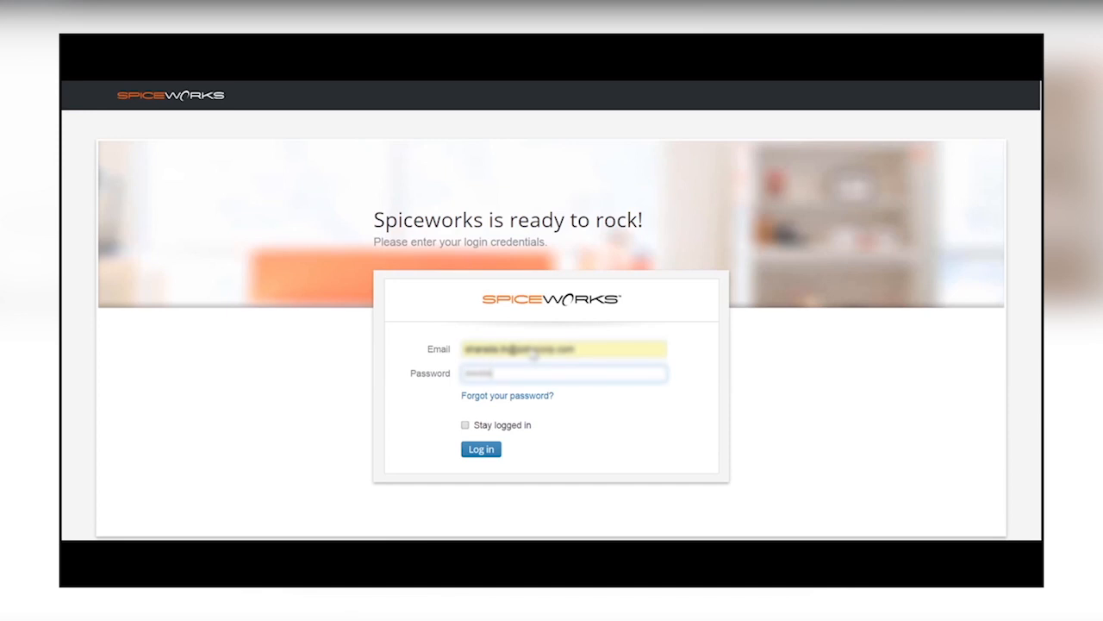
Log back in and launch ADSelfService Plus from the app dropdown to its admin login
{"action": "left_click", "coordinate": [481, 449]}
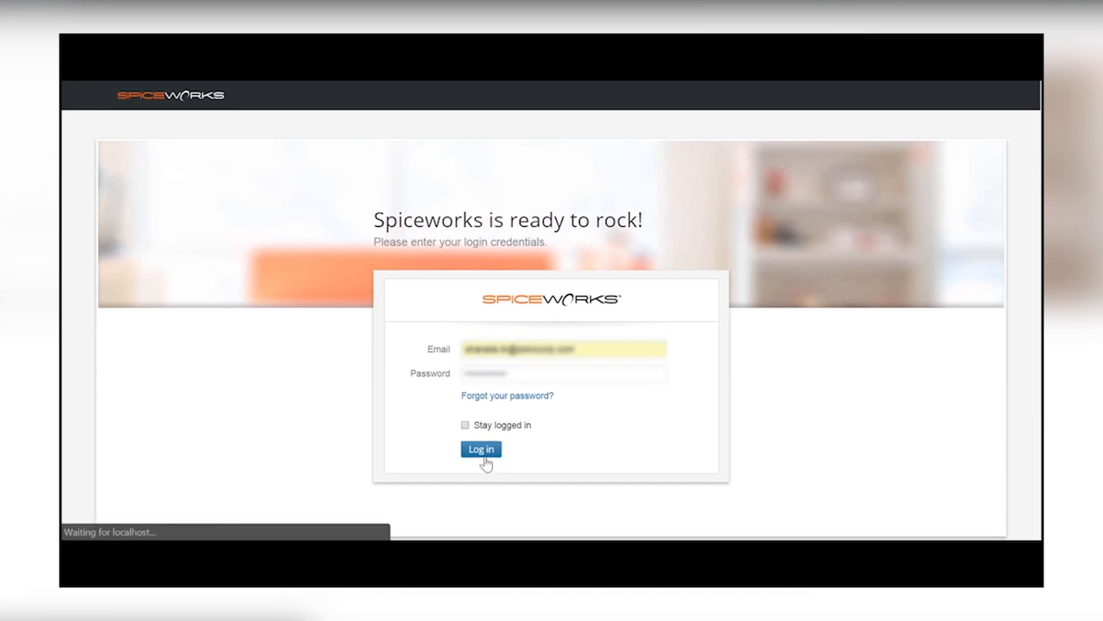
{"action": "left_click", "coordinate": [481, 449]}
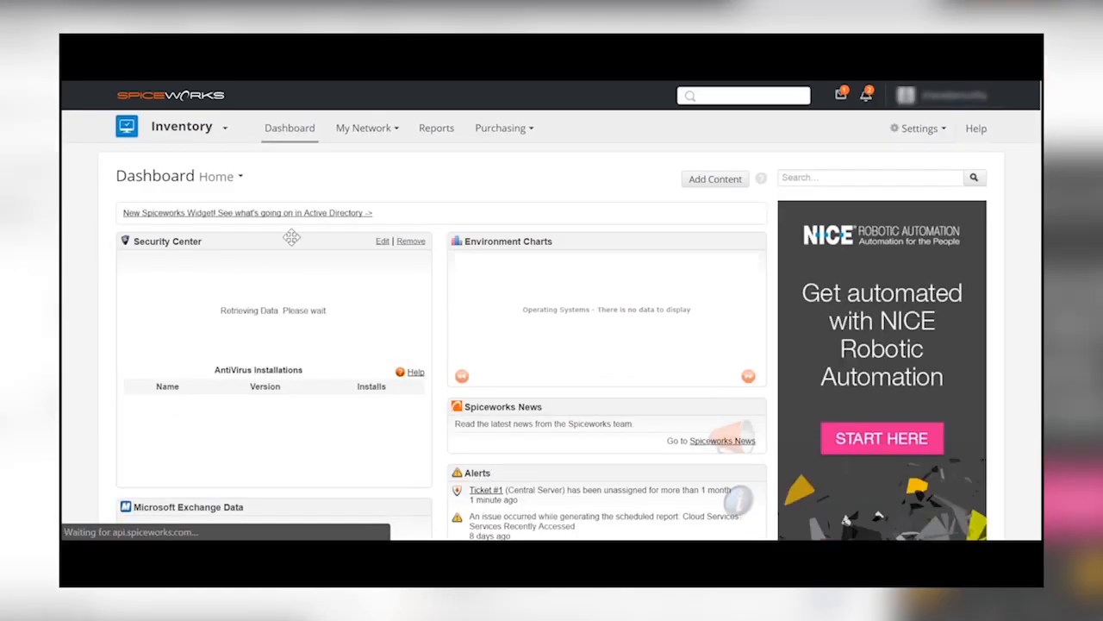
{"action": "left_click", "coordinate": [219, 126]}
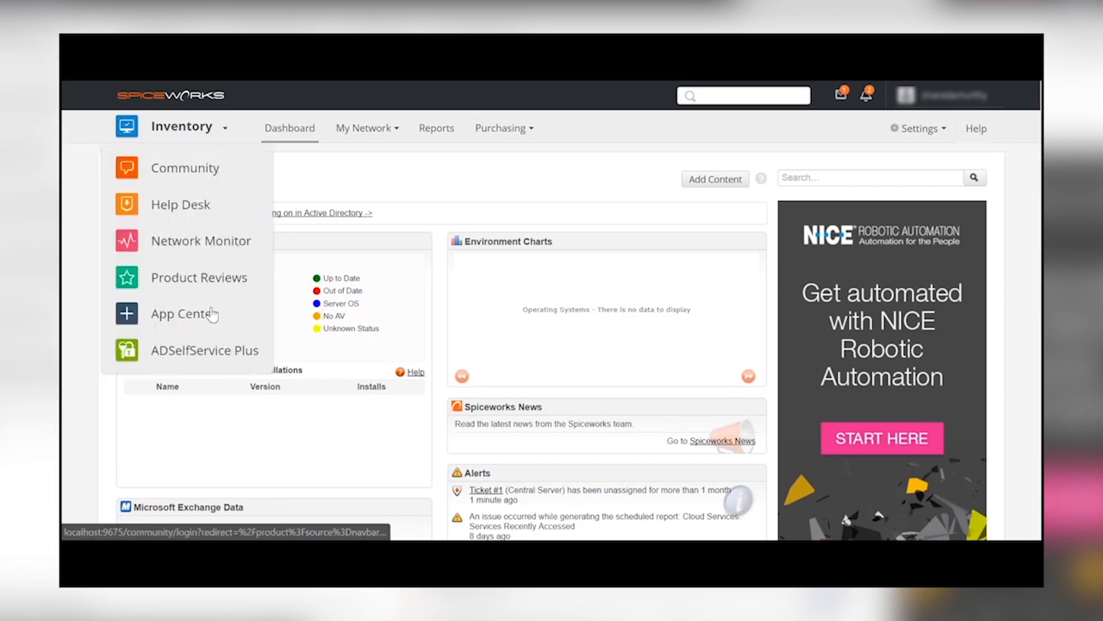
{"action": "left_click", "coordinate": [204, 349]}
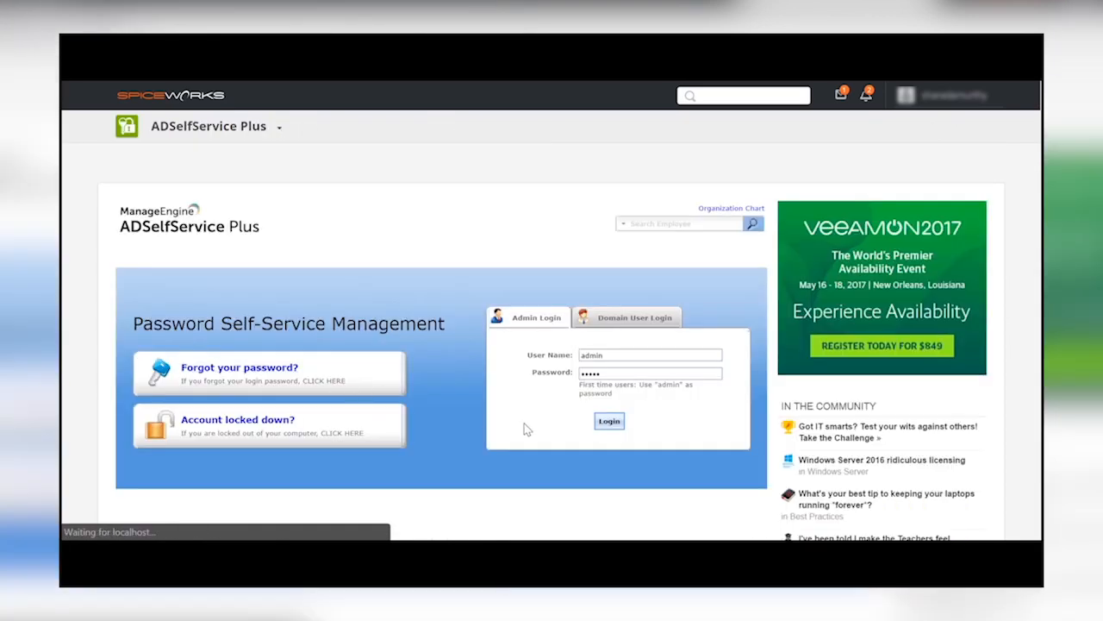
{"action": "left_click", "coordinate": [608, 420]}
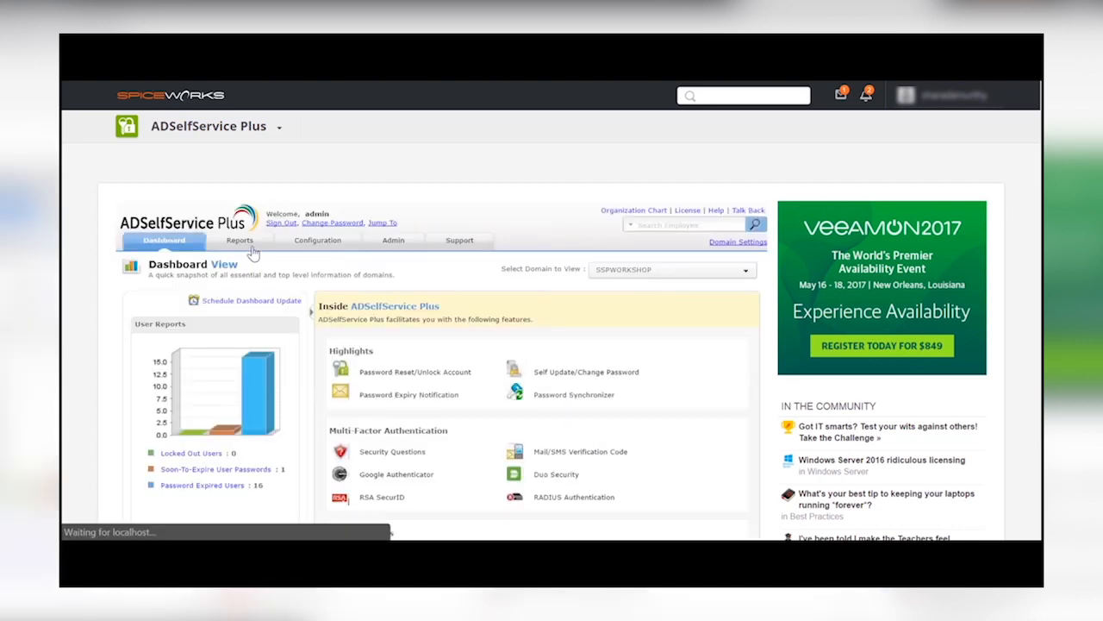
{"action": "left_click", "coordinate": [317, 239]}
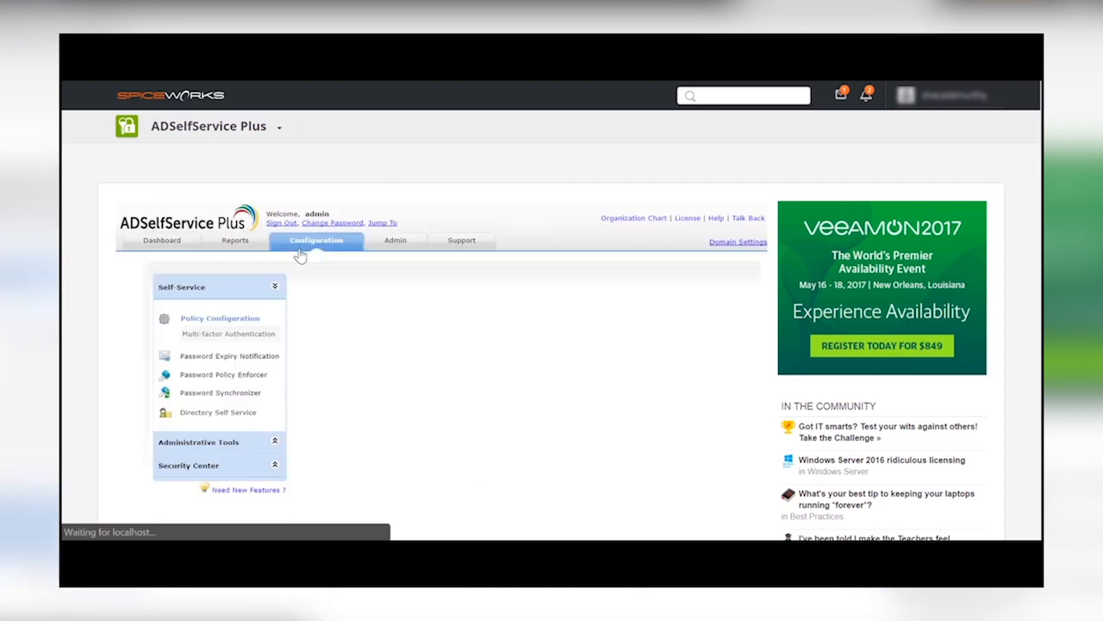
{"action": "left_click", "coordinate": [390, 240]}
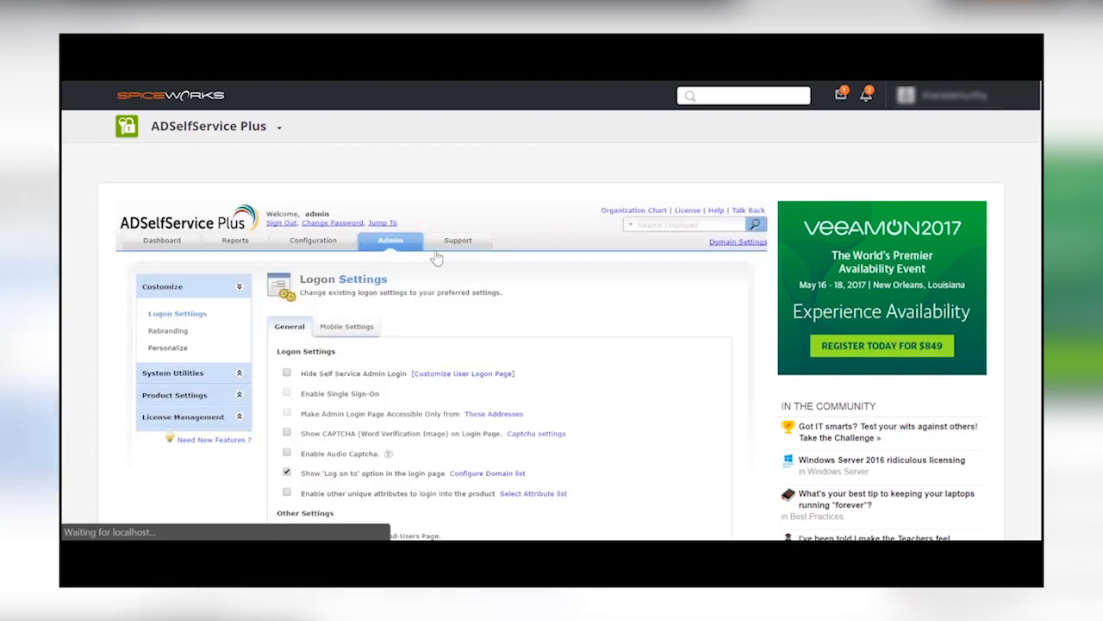
{"action": "left_click", "coordinate": [457, 240]}
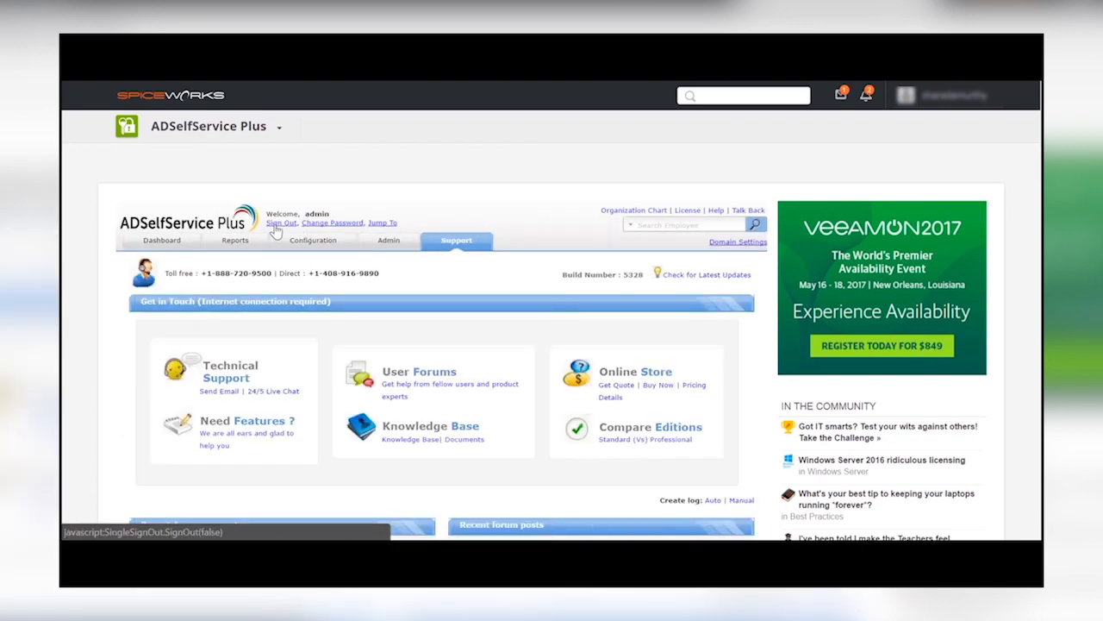
{"action": "left_click", "coordinate": [280, 222]}
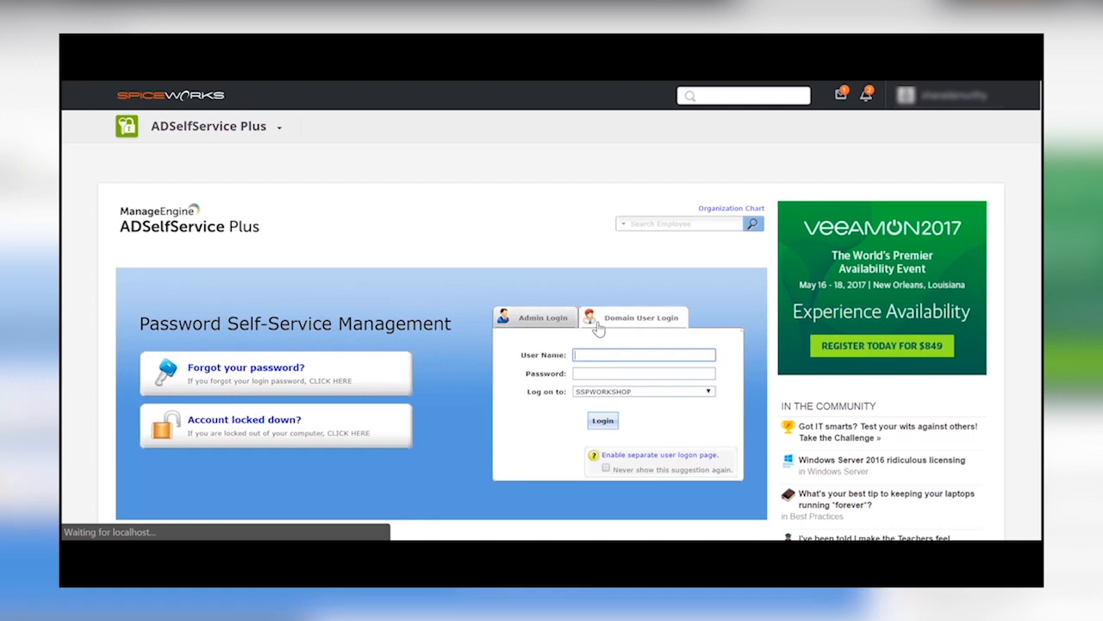